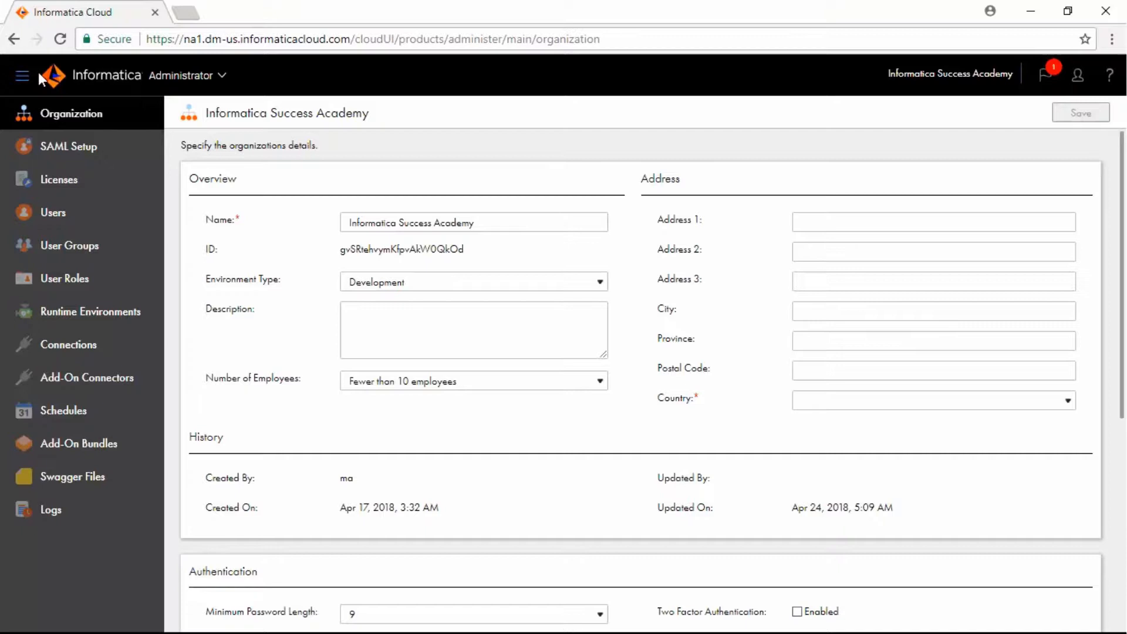
click(52, 212)
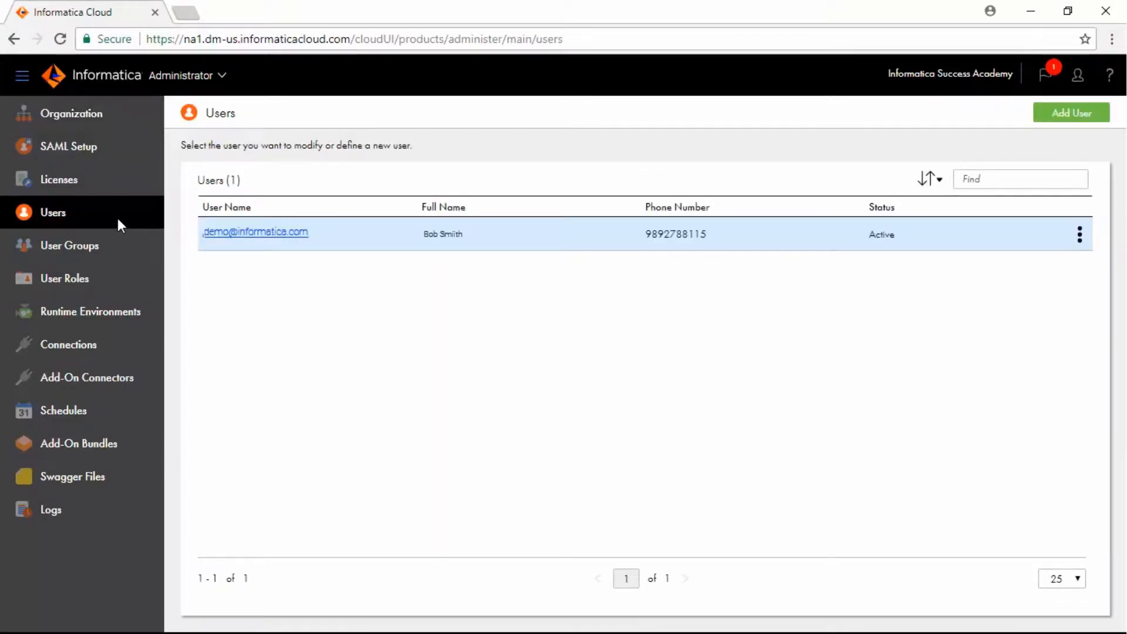
mouse_move(374, 228)
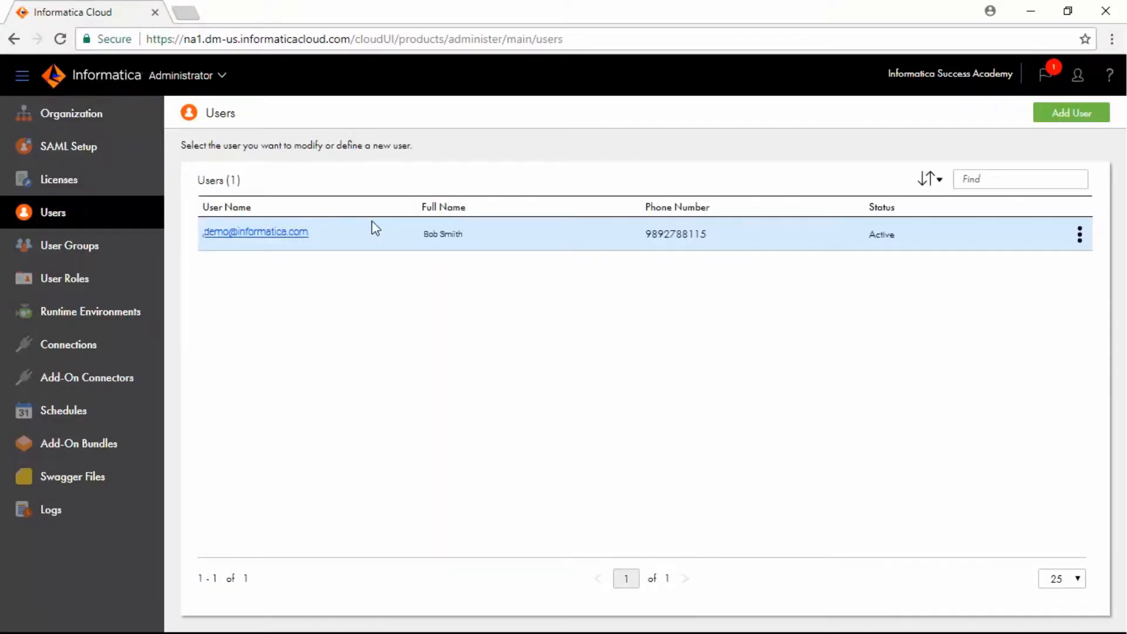
click(255, 231)
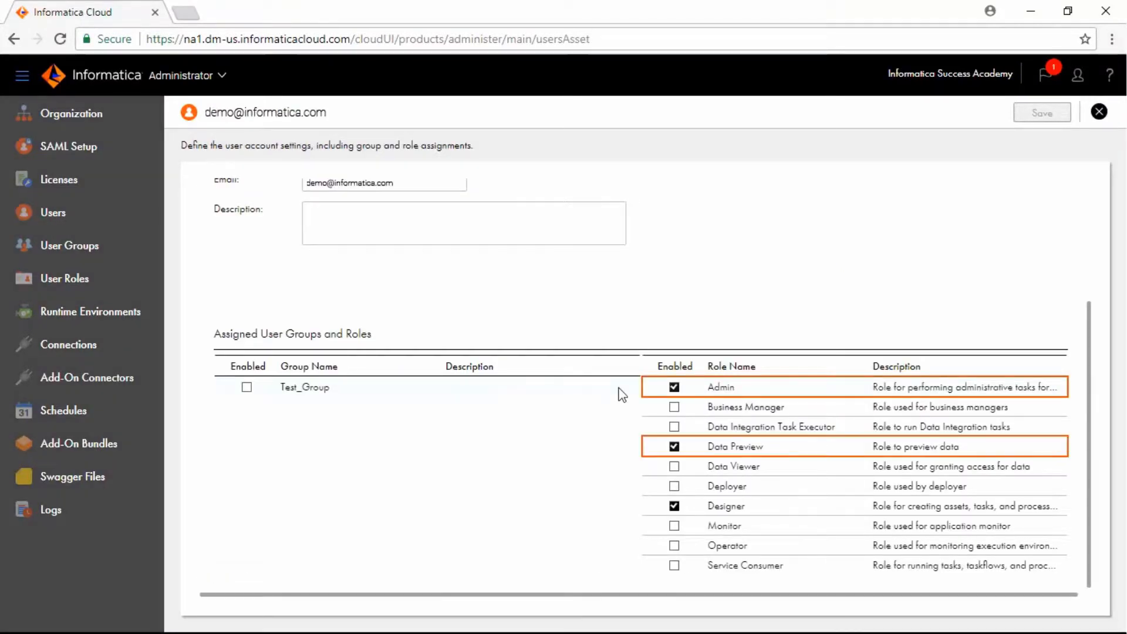
click(724, 506)
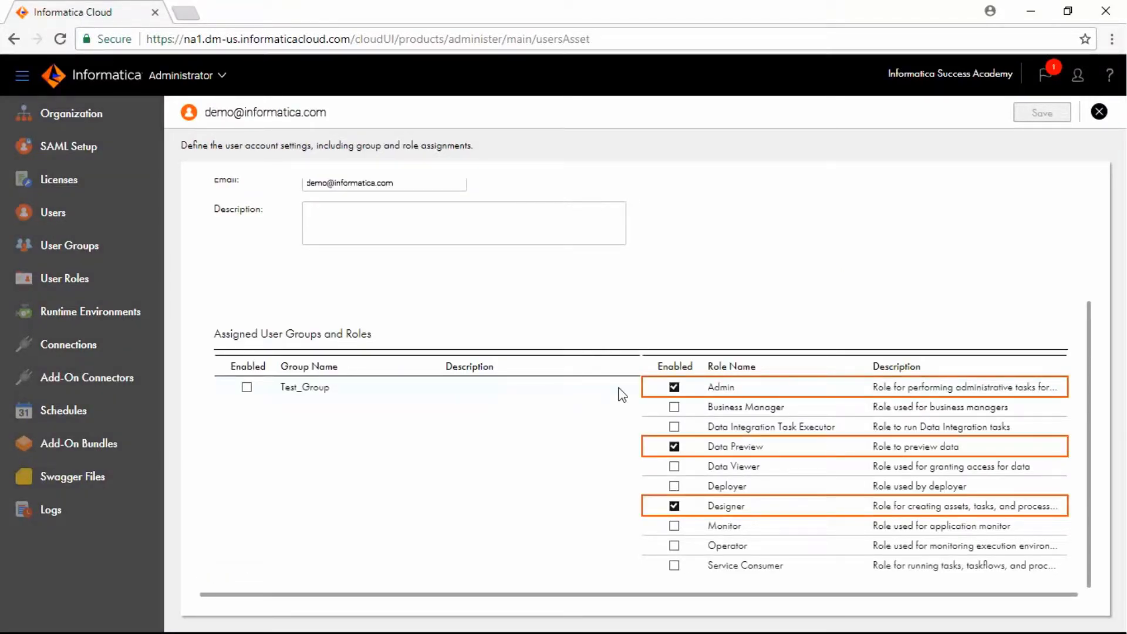
scroll(up, 3)
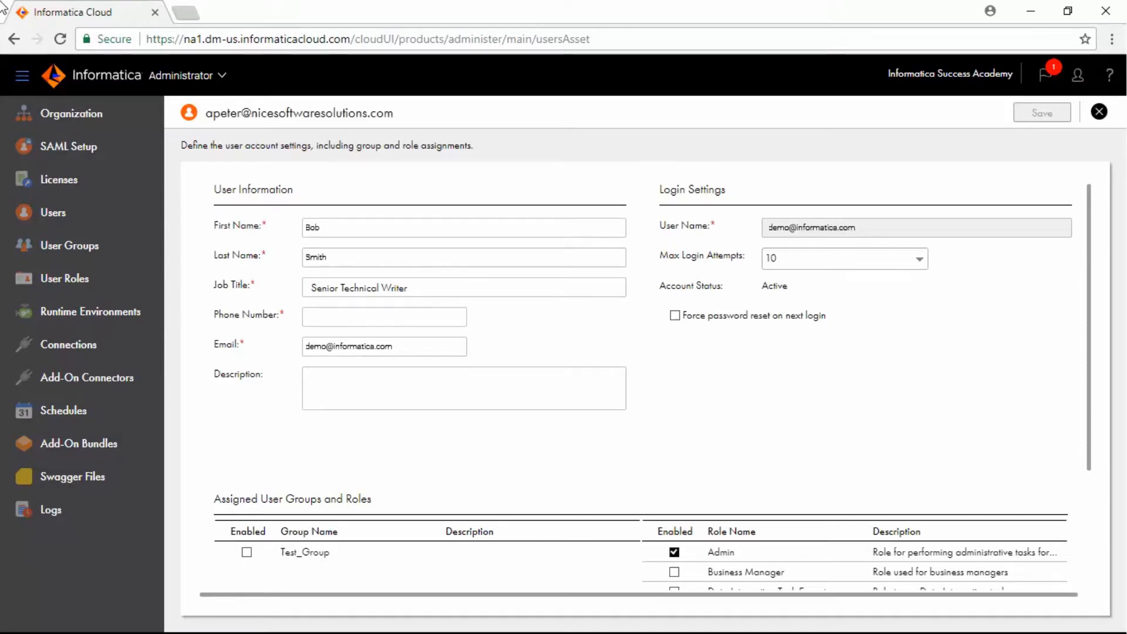
mouse_move(148, 246)
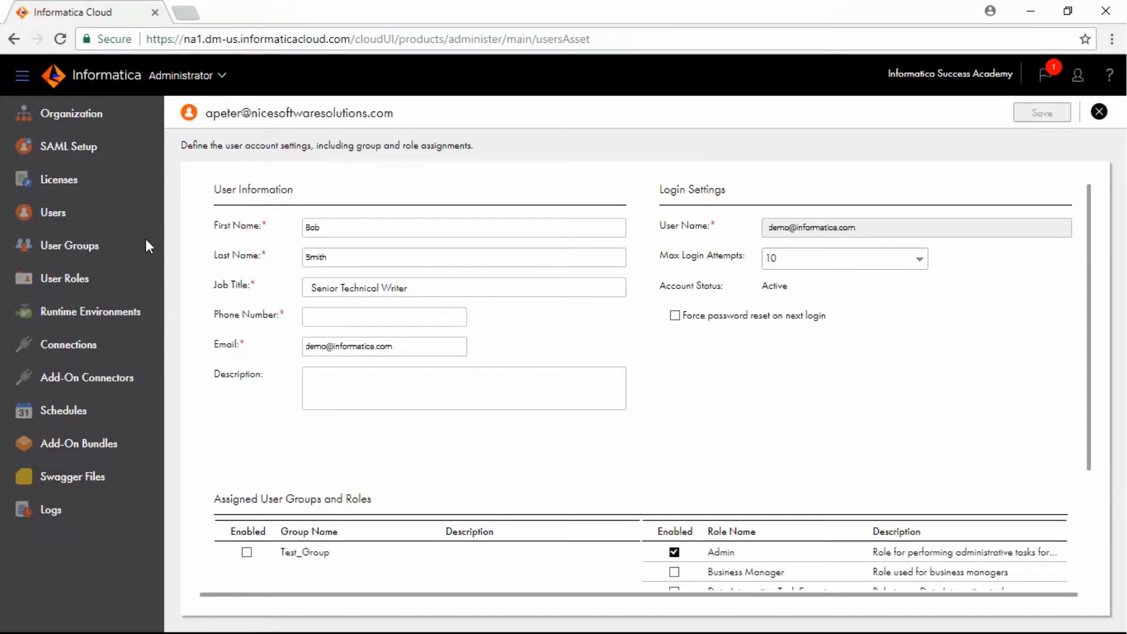
click(70, 245)
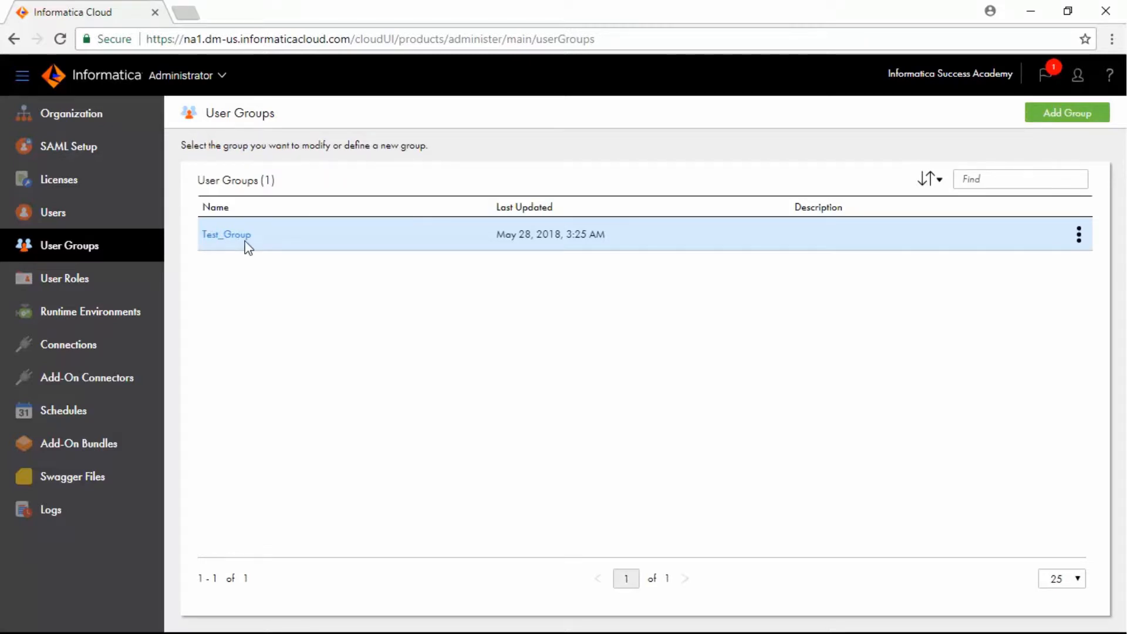
click(225, 234)
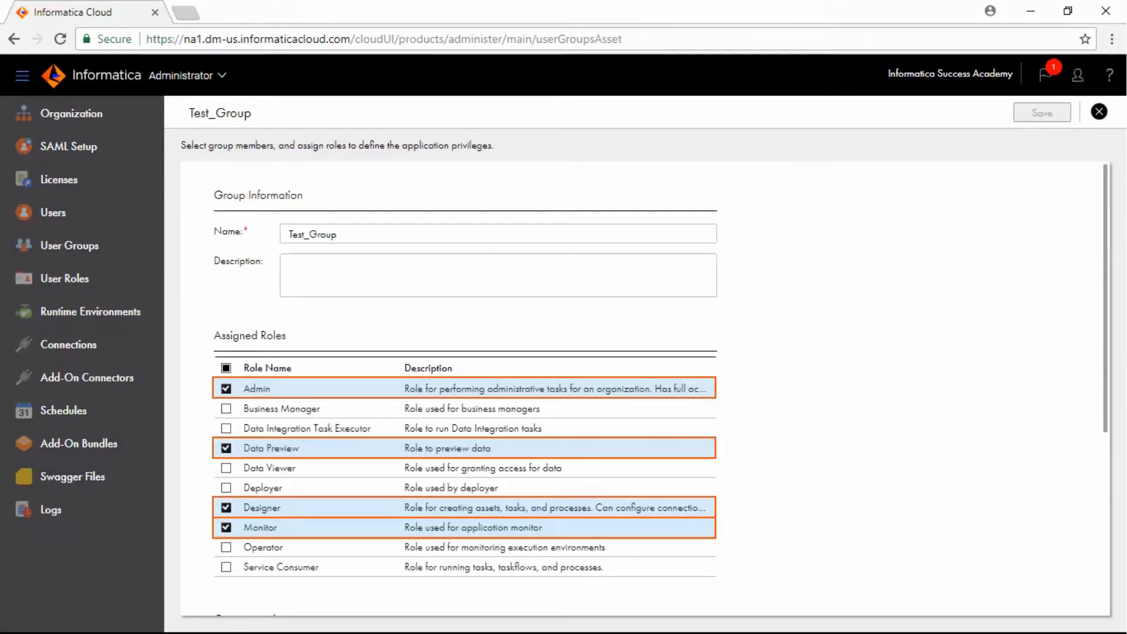
scroll(down, 3)
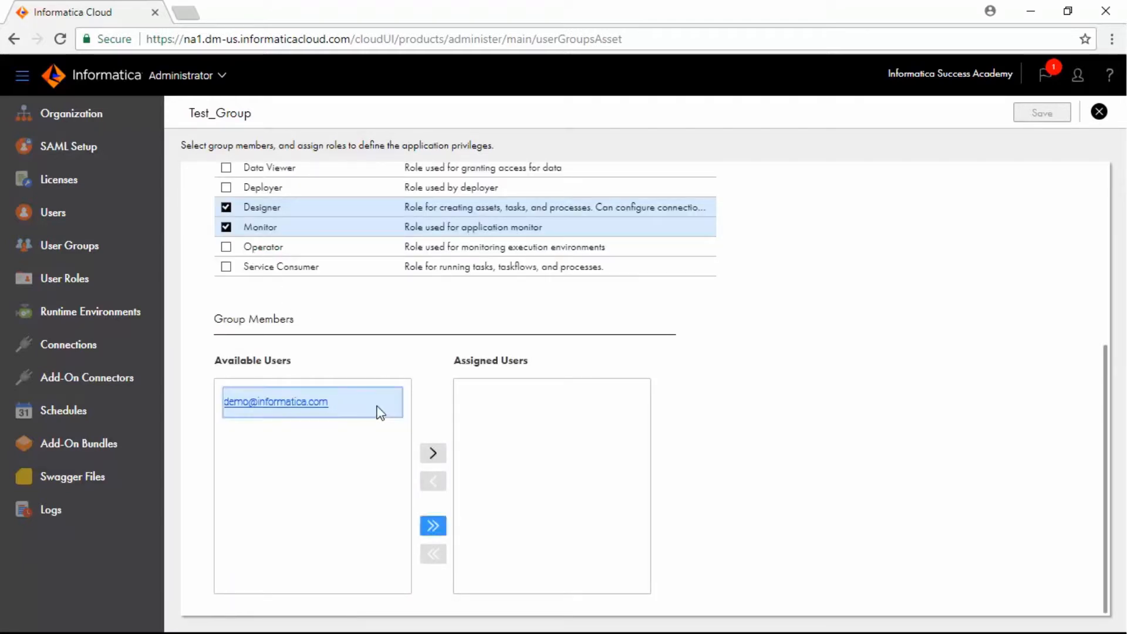
mouse_move(433, 525)
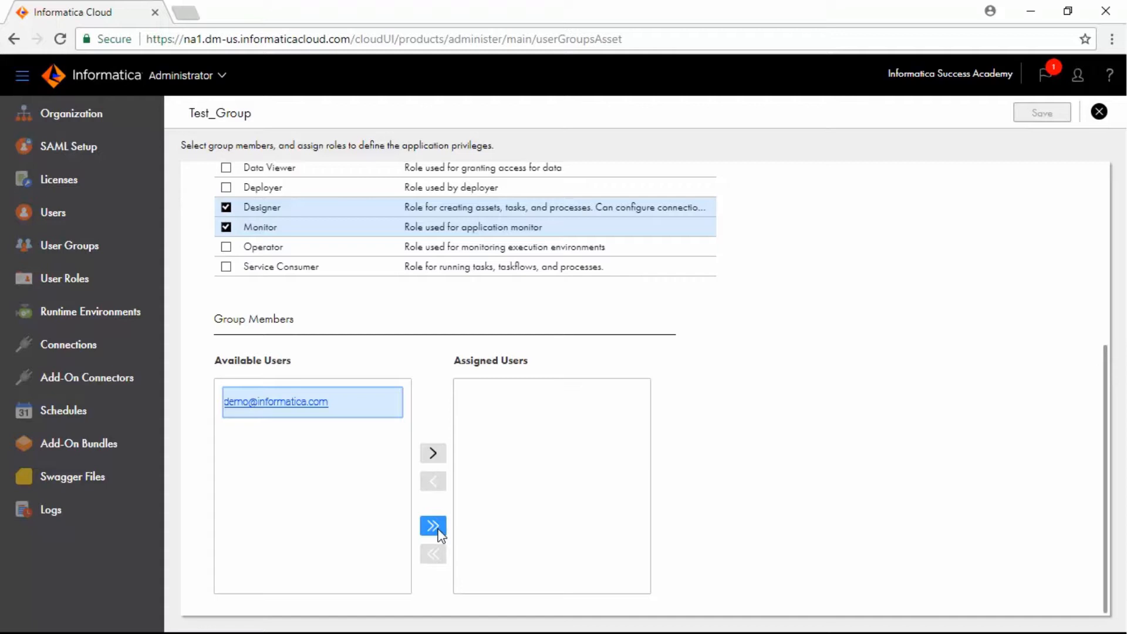
click(433, 526)
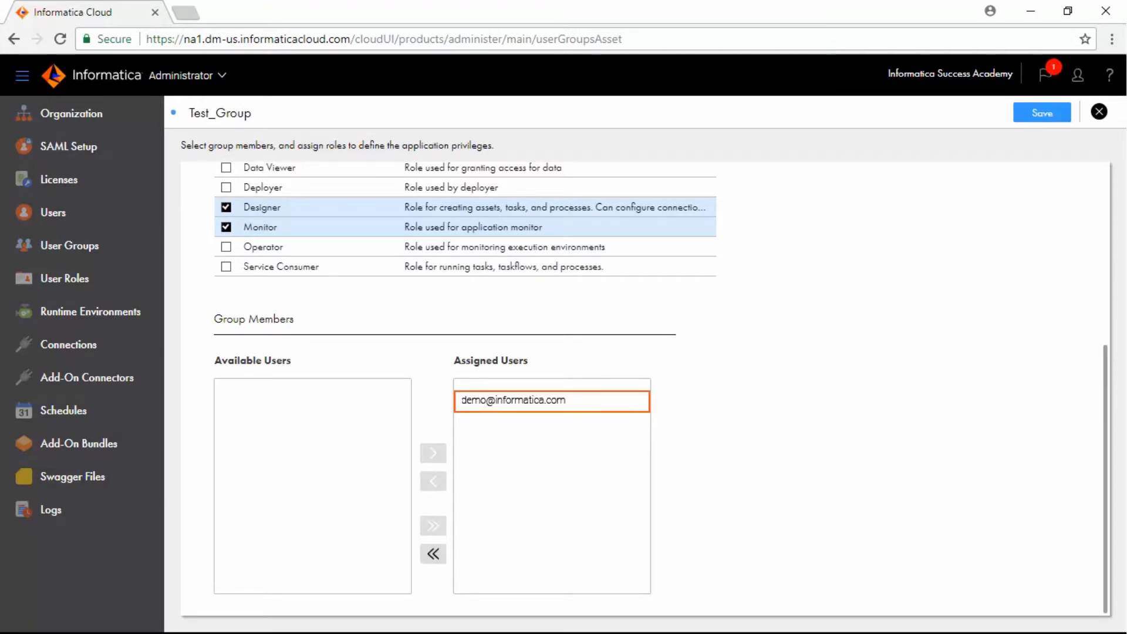
scroll(up, 3)
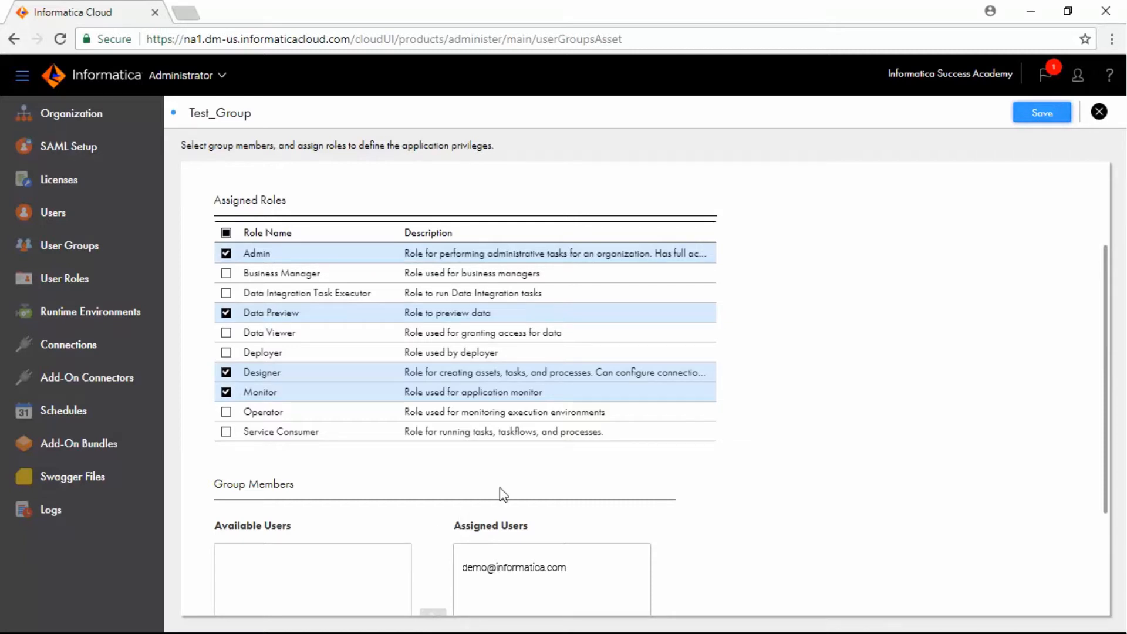
click(1041, 112)
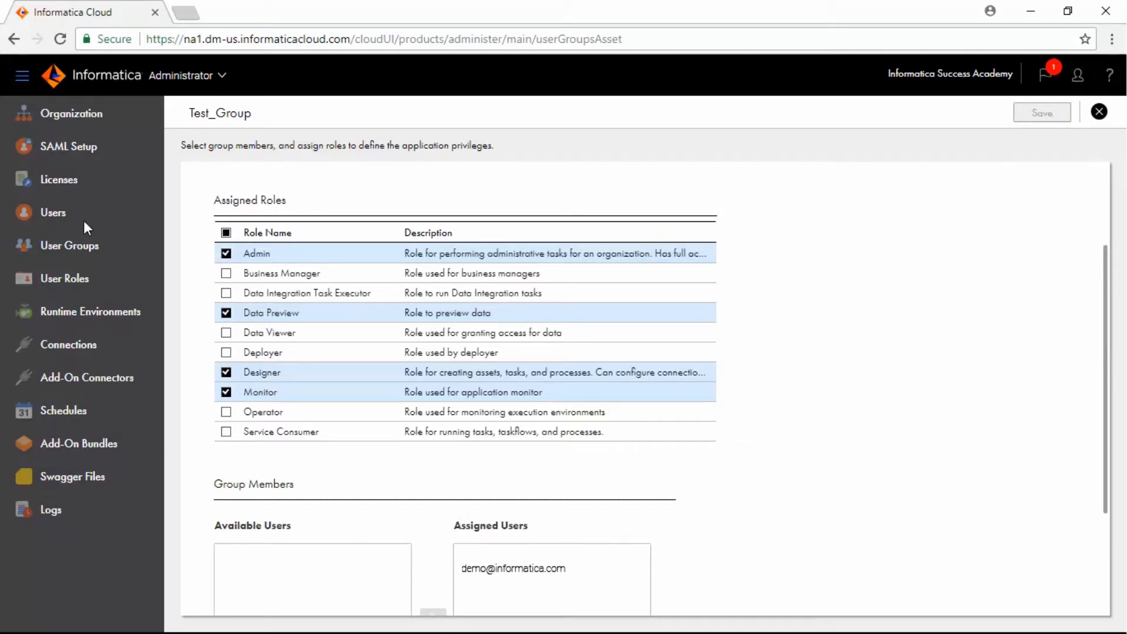
click(513, 568)
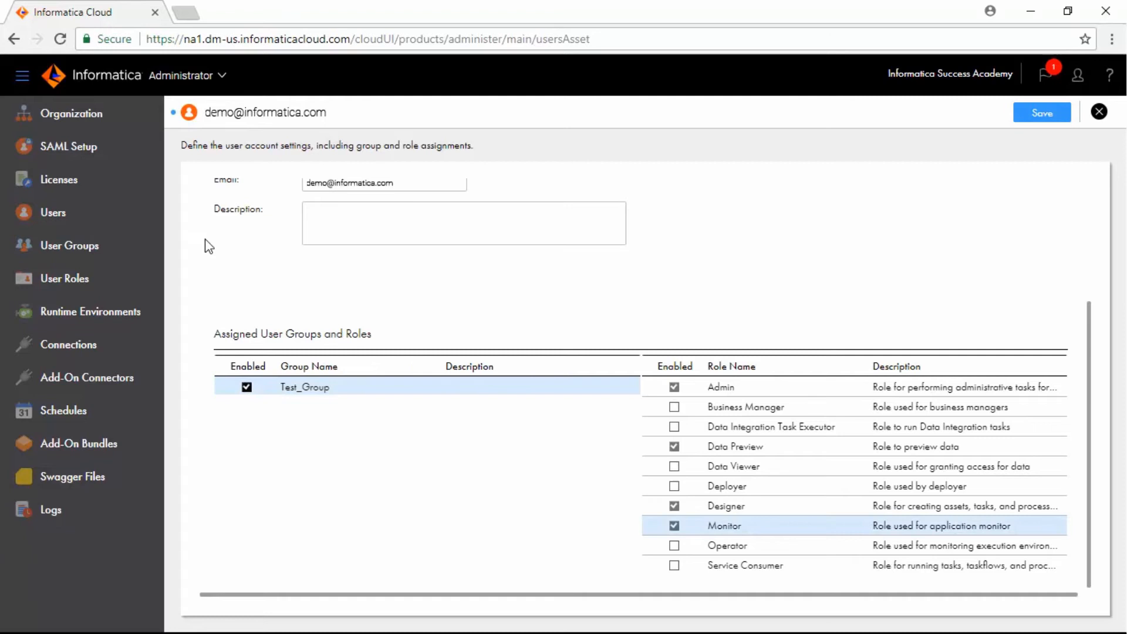
mouse_move(627, 184)
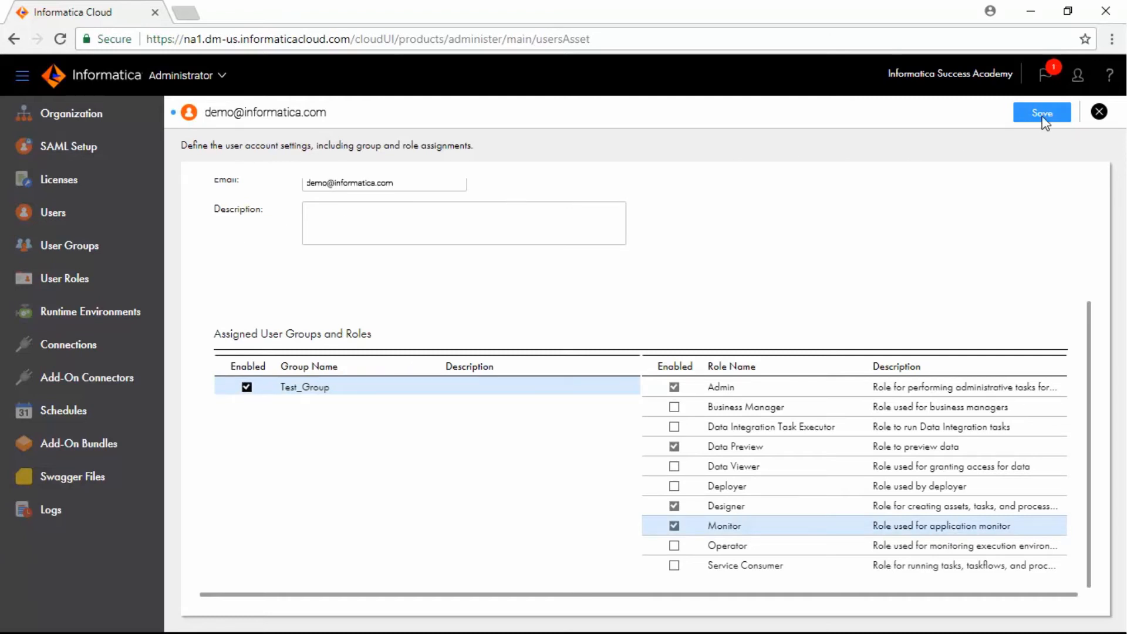
click(1041, 112)
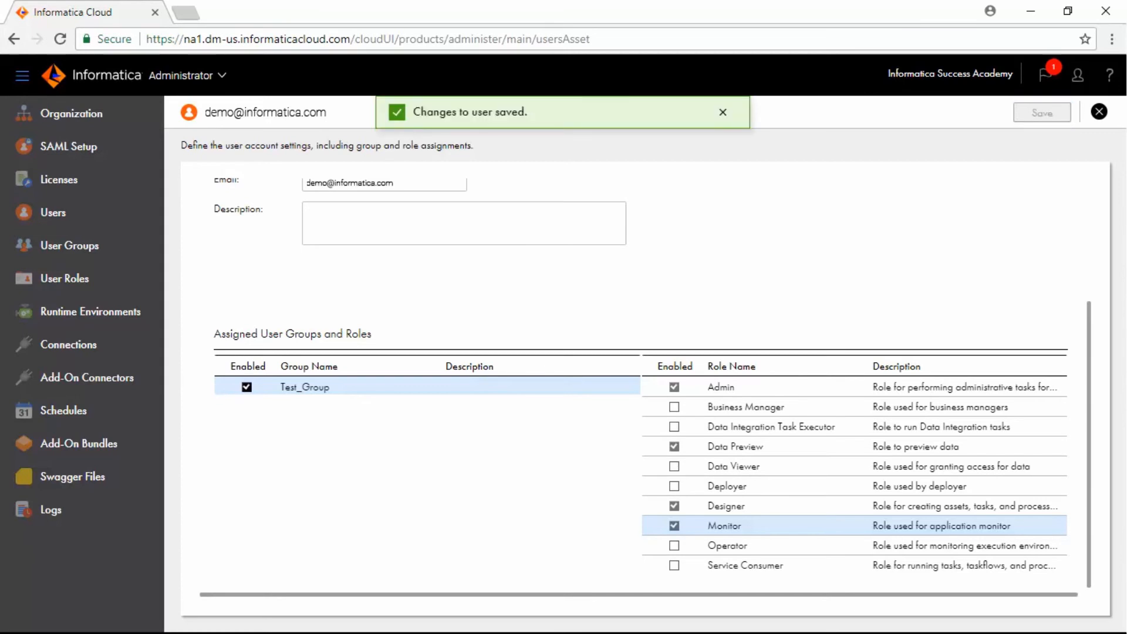